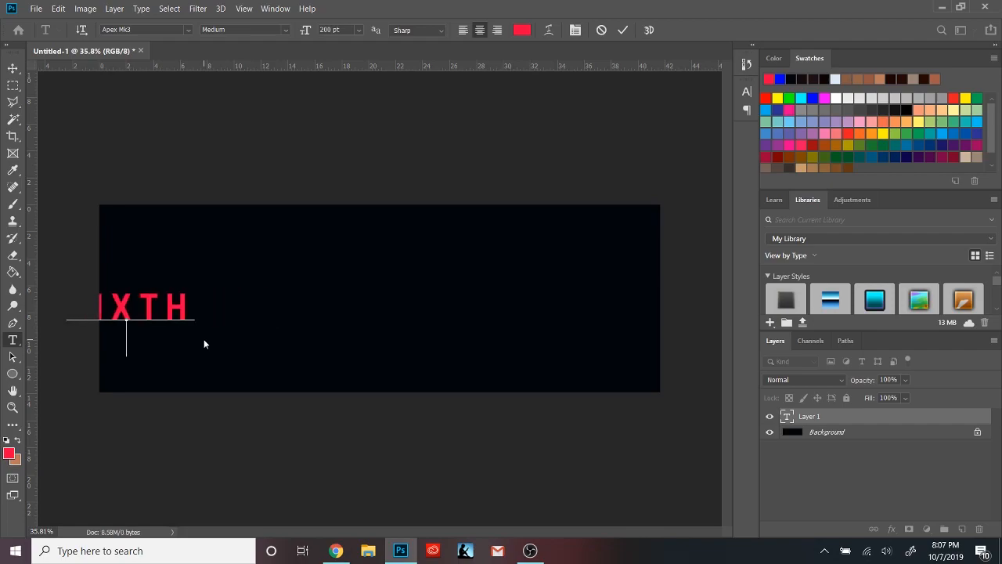
# Complete the title as SIXTH SENSE, colouring SIXTH white and committing the text
pyautogui.write('ENSE')
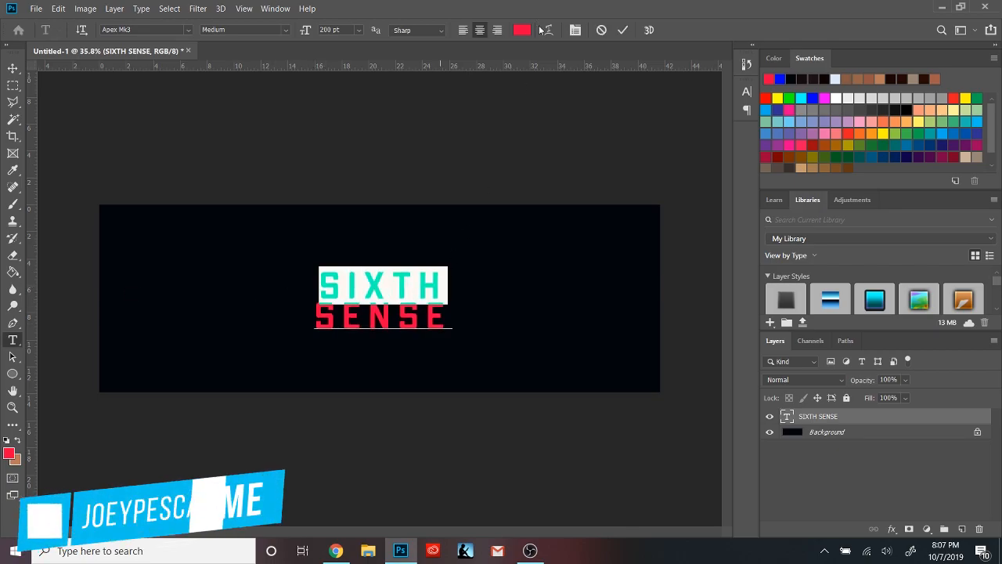
pyautogui.click(521, 29)
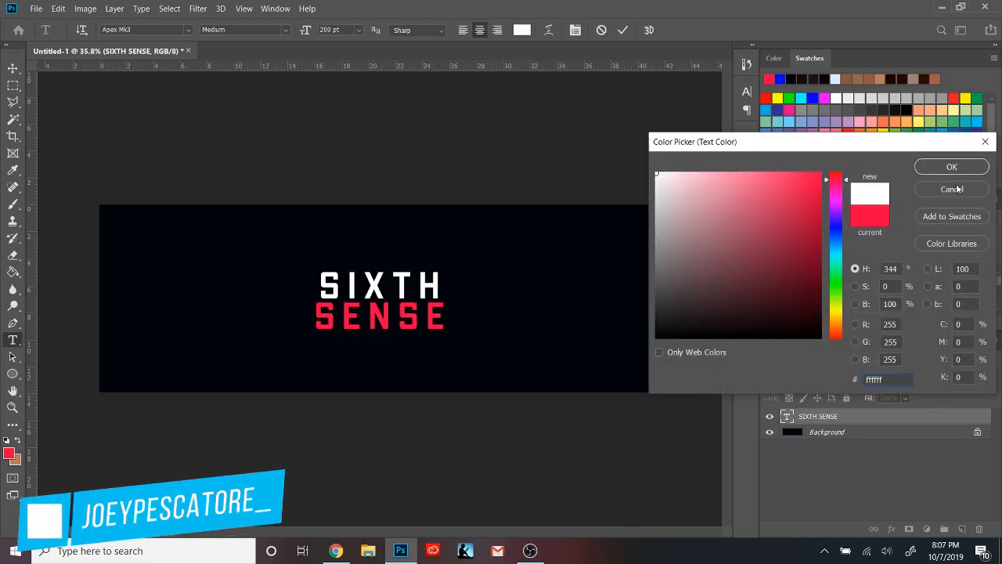
pyautogui.click(952, 166)
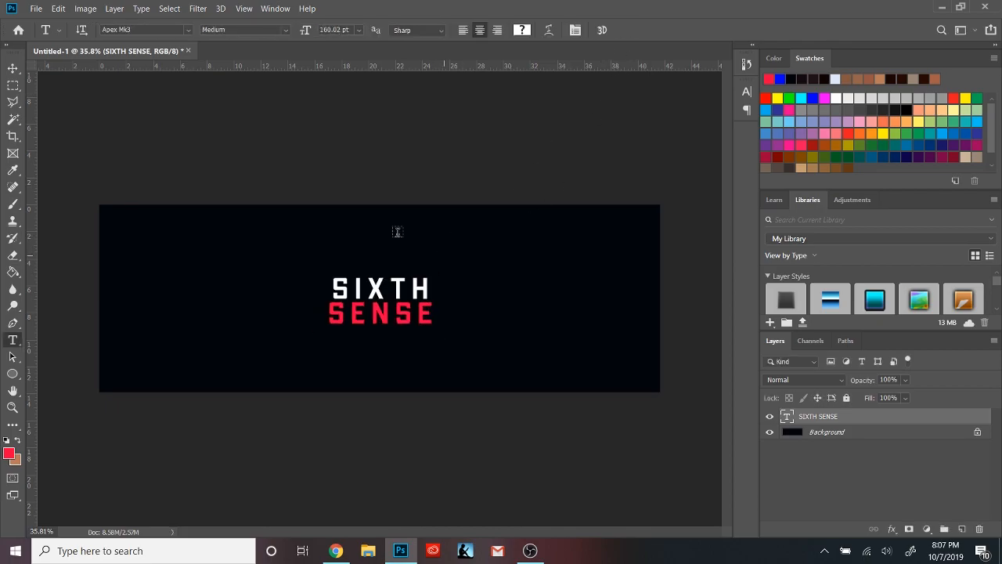
pyautogui.click(13, 65)
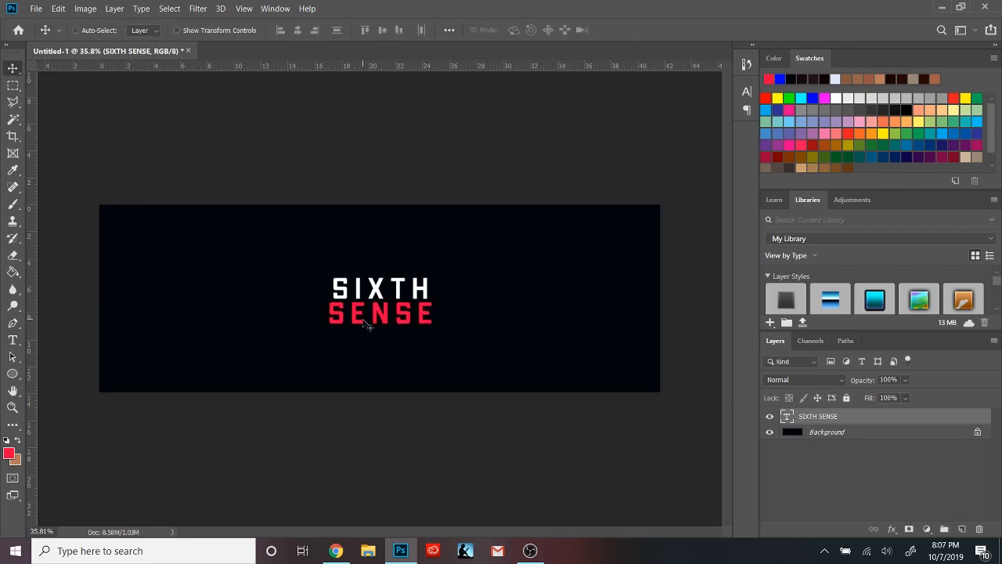
# Move the SIXTH SENSE title to the left side of the banner
pyautogui.moveTo(379, 301); pyautogui.dragTo(228, 301)
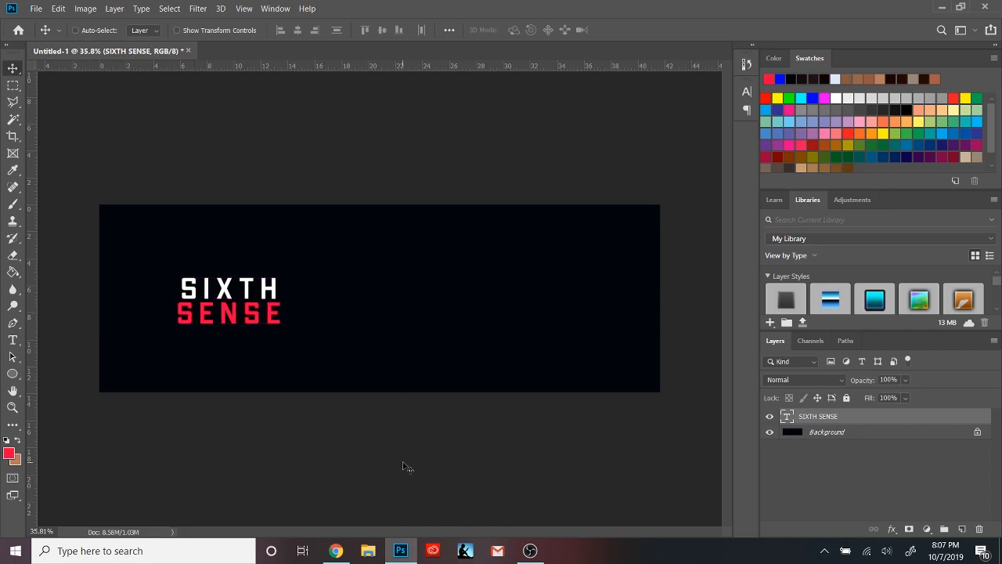
pyautogui.moveTo(288, 377)
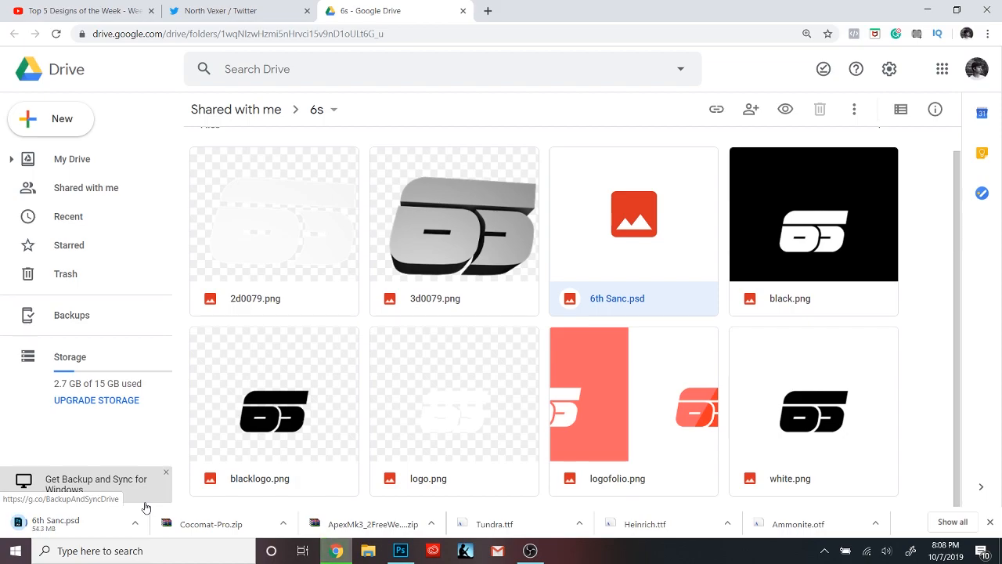
pyautogui.click(401, 551)
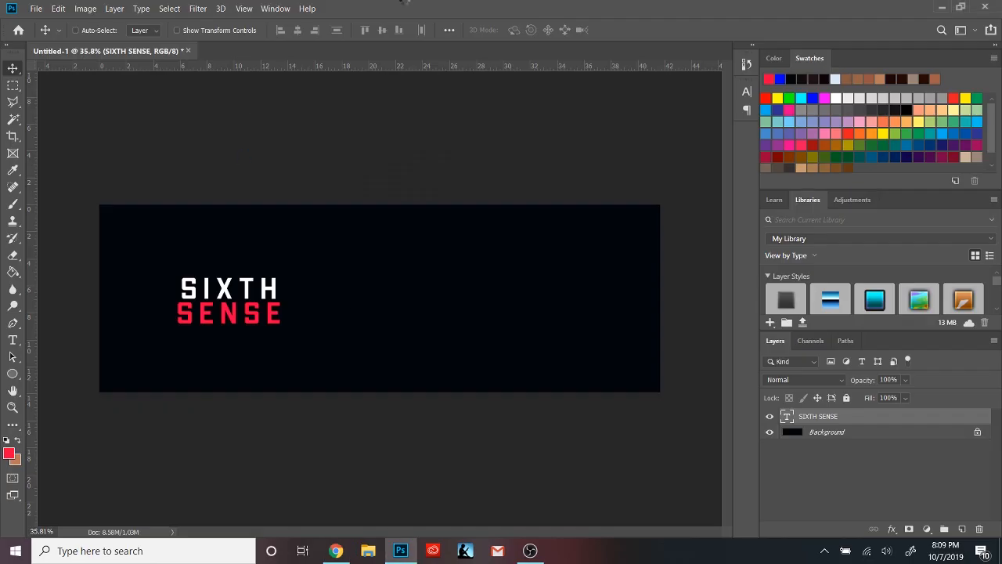
# Add the GAMING ENTERTAINMENT subtitle and place the blue-and-red light streak layer
pyautogui.click(269, 50)
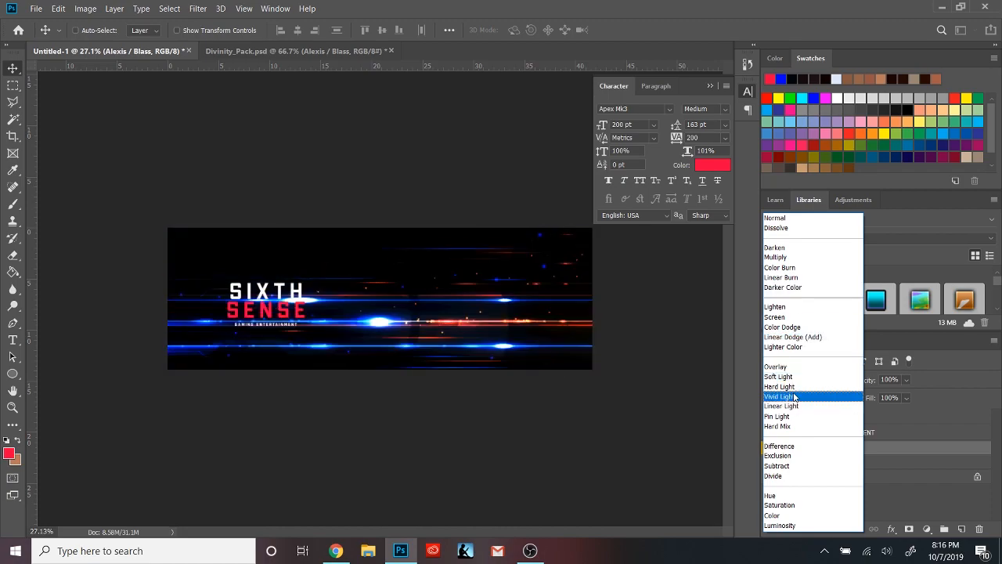
# Set the light streak layer's blend mode so it sits subtly over the banner
pyautogui.click(779, 395)
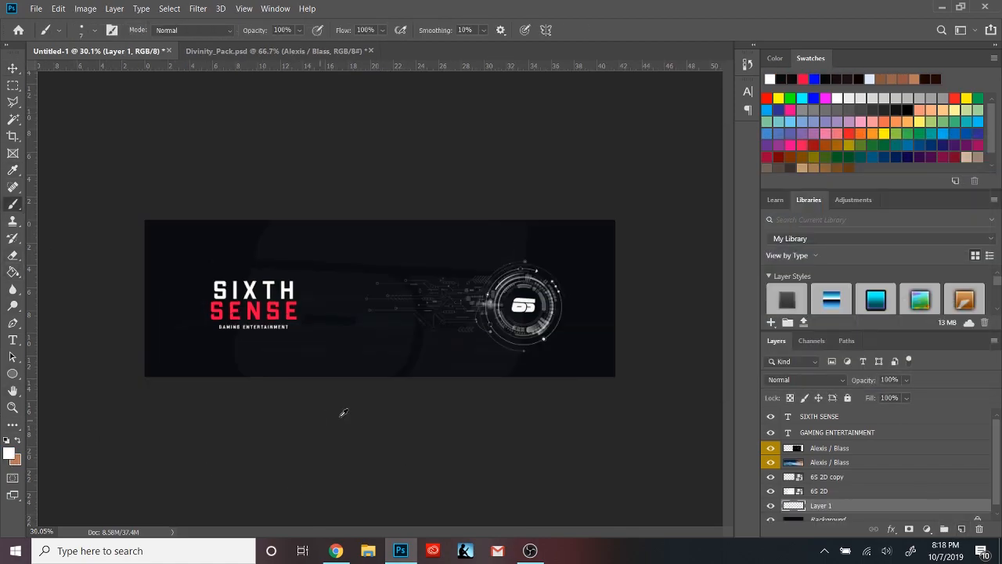
# Fill the selected top area with the dark red foreground colour via Edit > Fill
pyautogui.click(94, 30)
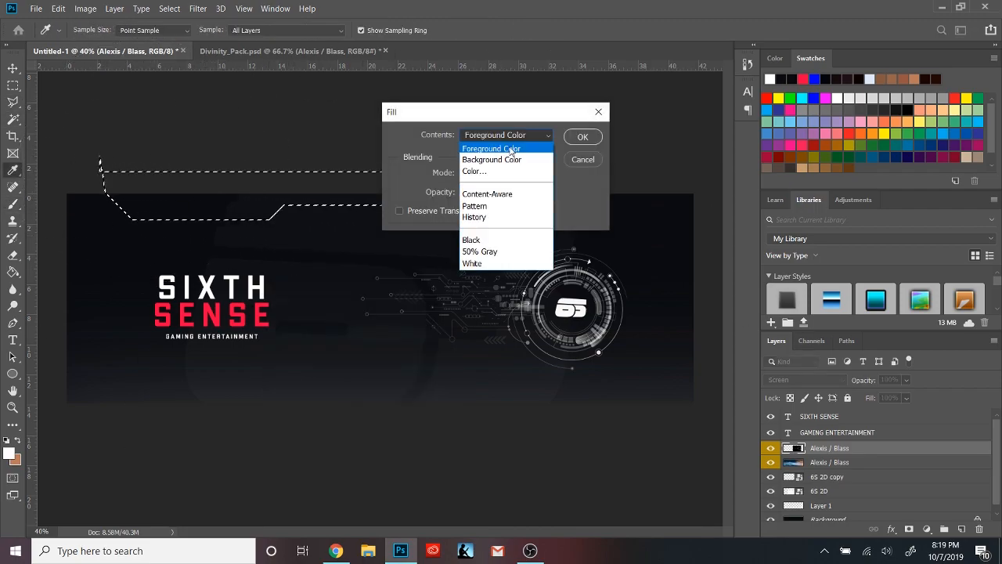
pyautogui.click(583, 136)
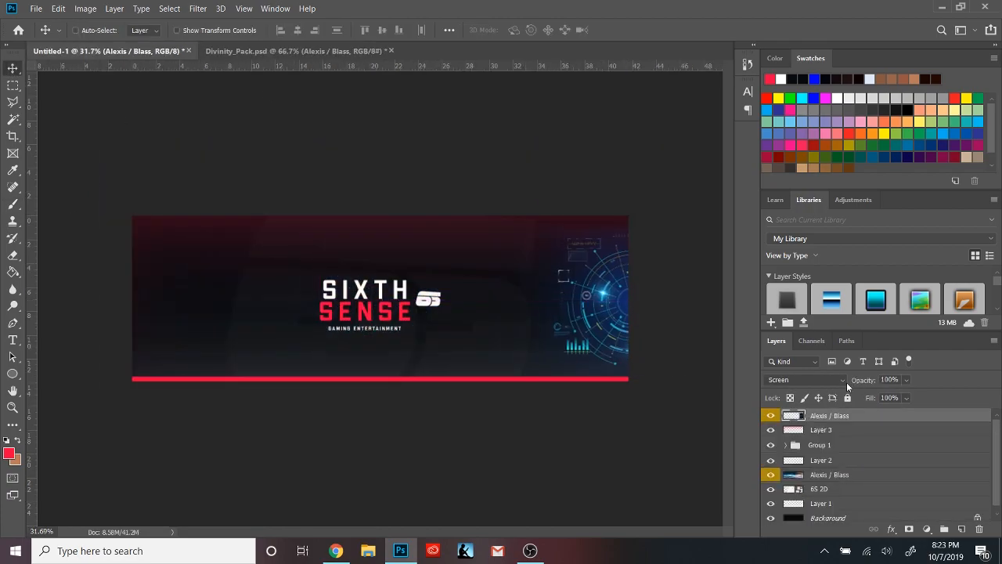
# Tint the HUD emblem red with Hue/Saturation, then remove it from the banner
pyautogui.click(805, 381)
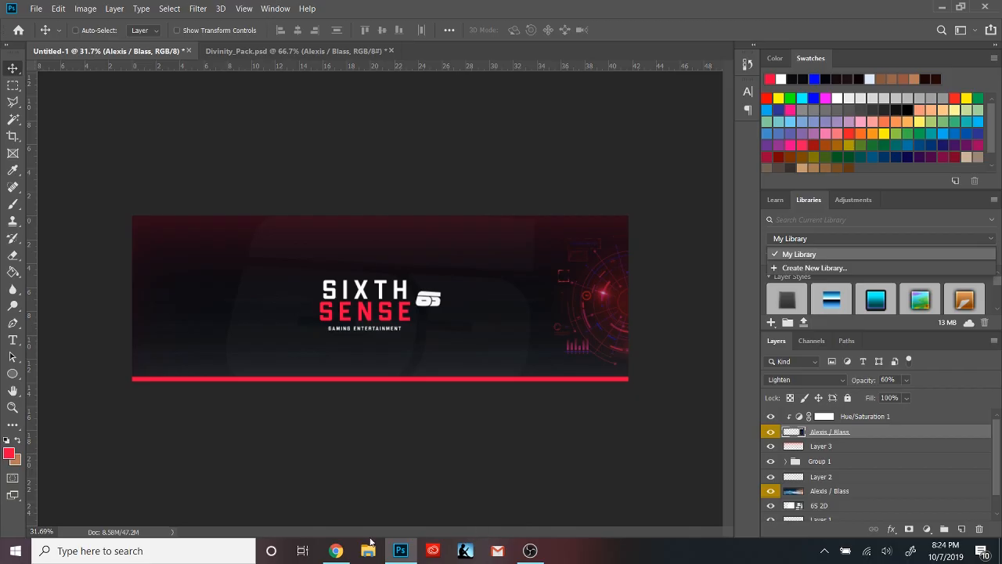
pyautogui.click(298, 50)
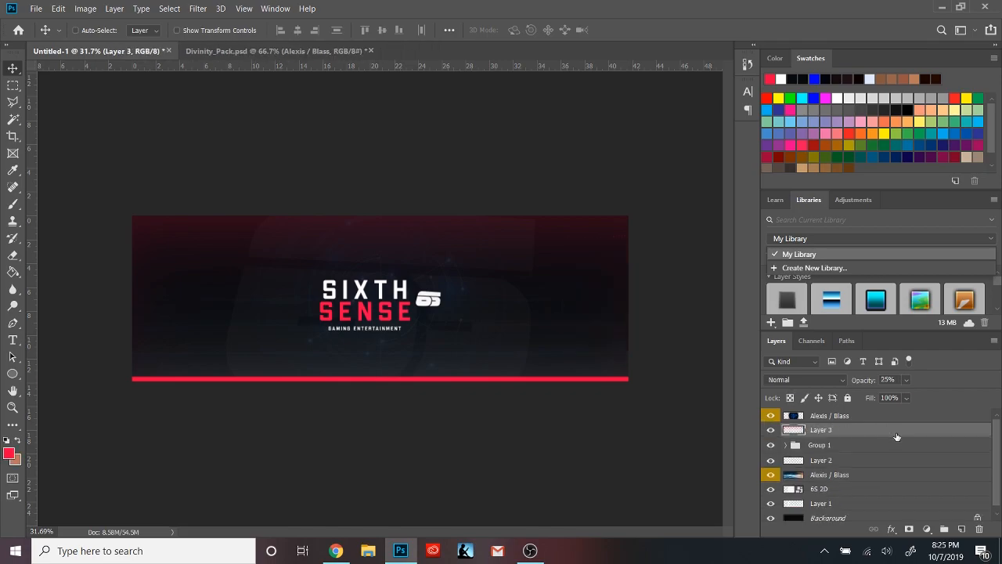
pyautogui.click(274, 50)
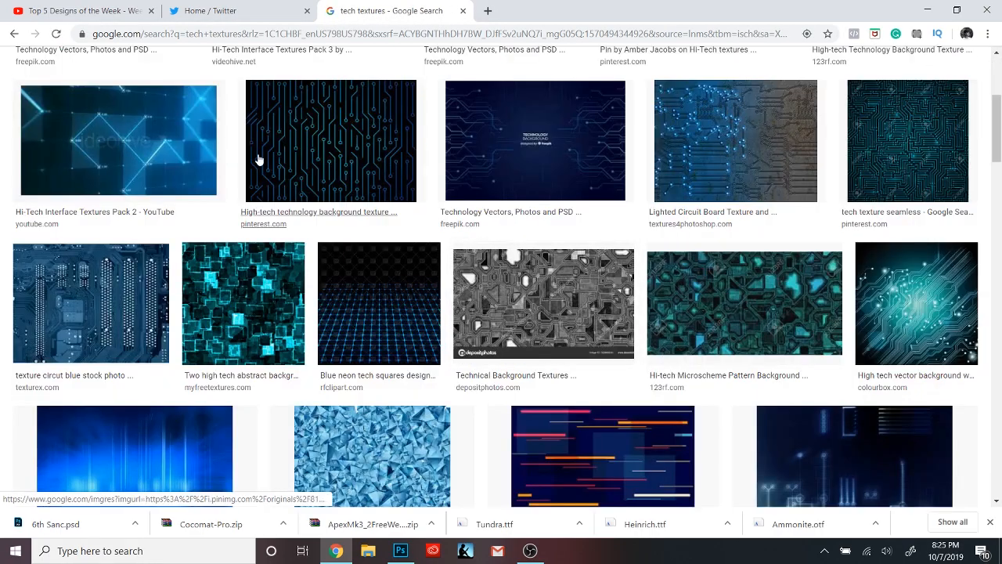
# Browse Google Images tech texture results and start a new search for tech icons
pyautogui.scroll(-3)
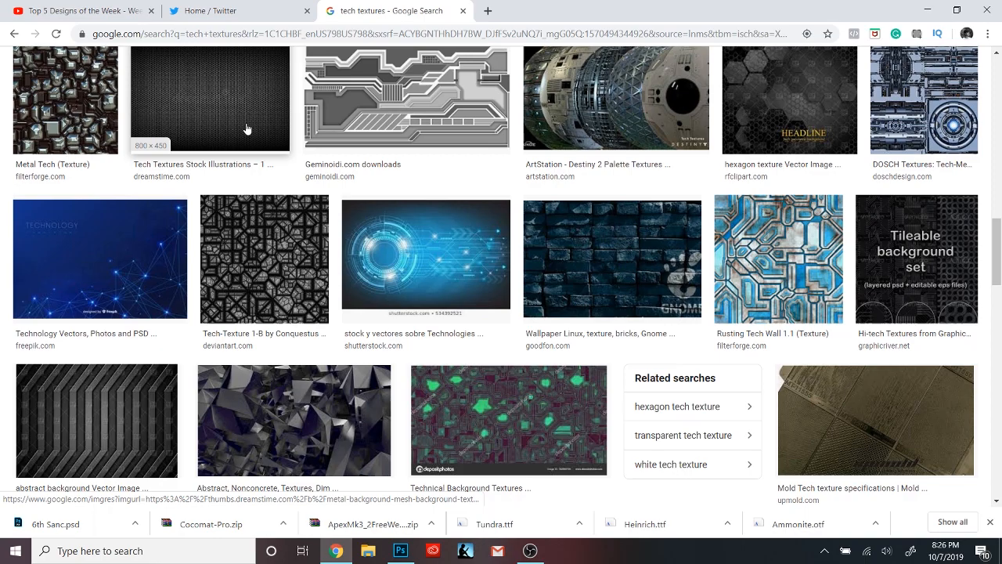
pyautogui.scroll(-3)
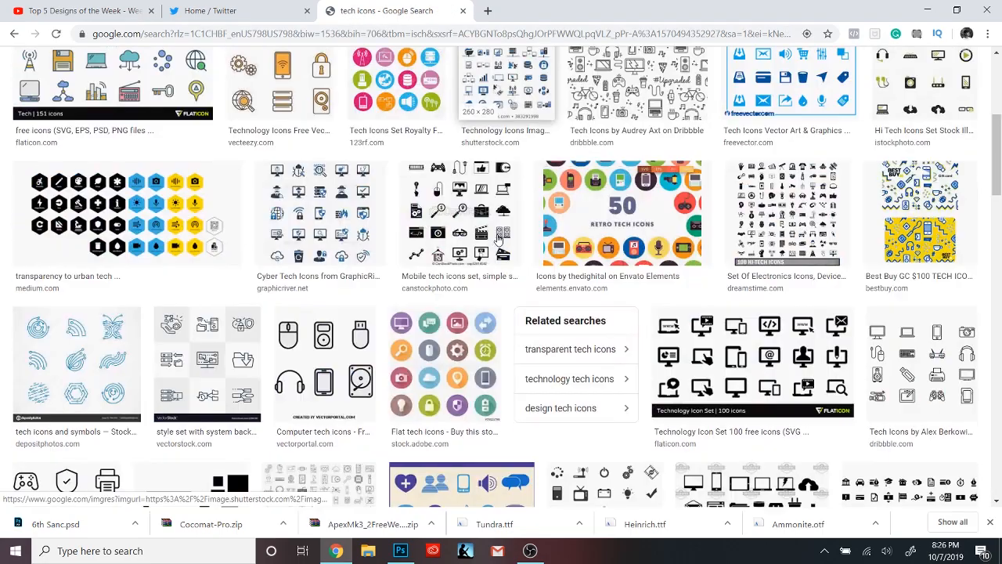
pyautogui.scroll(-3)
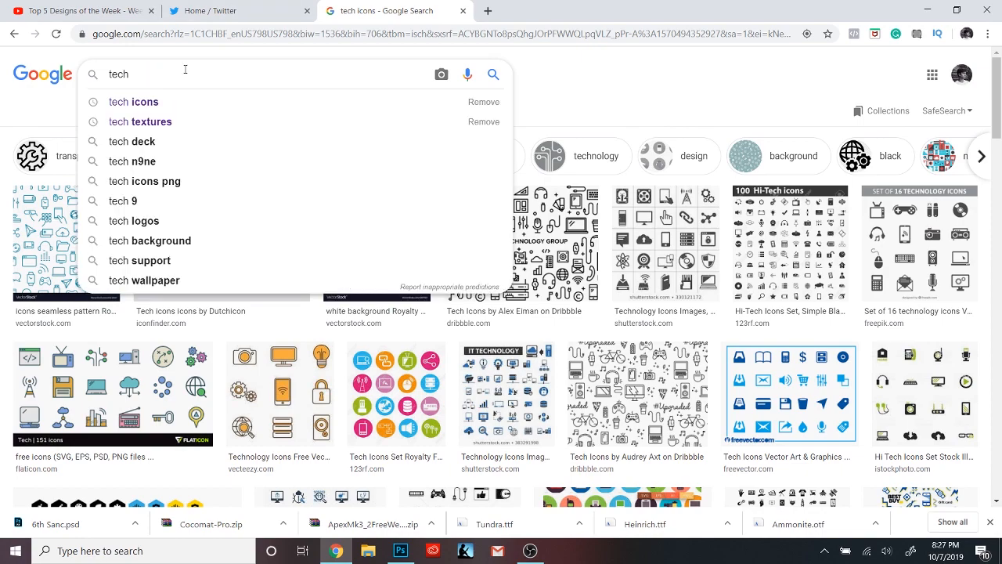
pyautogui.click(400, 551)
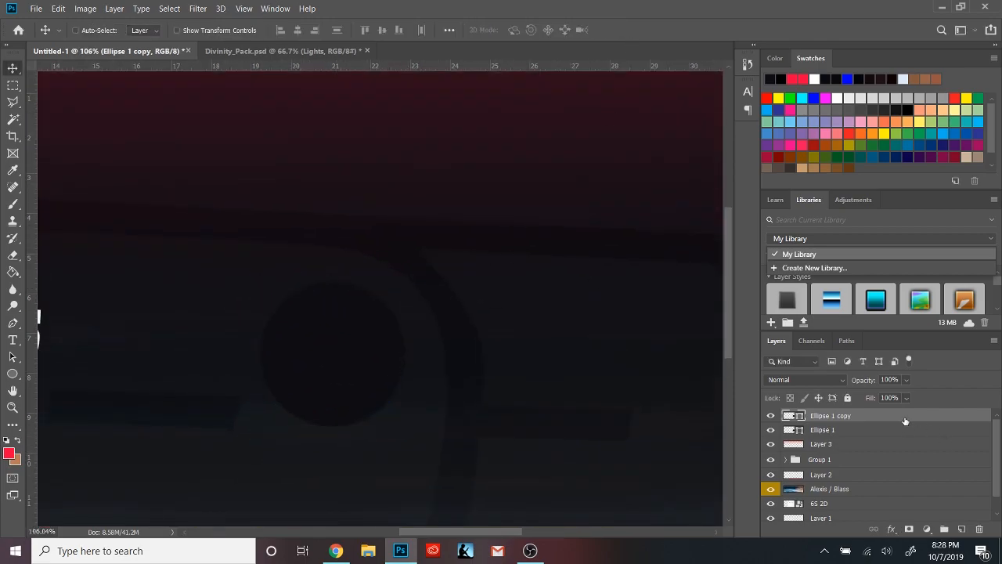
# Give the ellipse copy a thin red Stroke layer style to form the ring
pyautogui.doubleClick(830, 415)
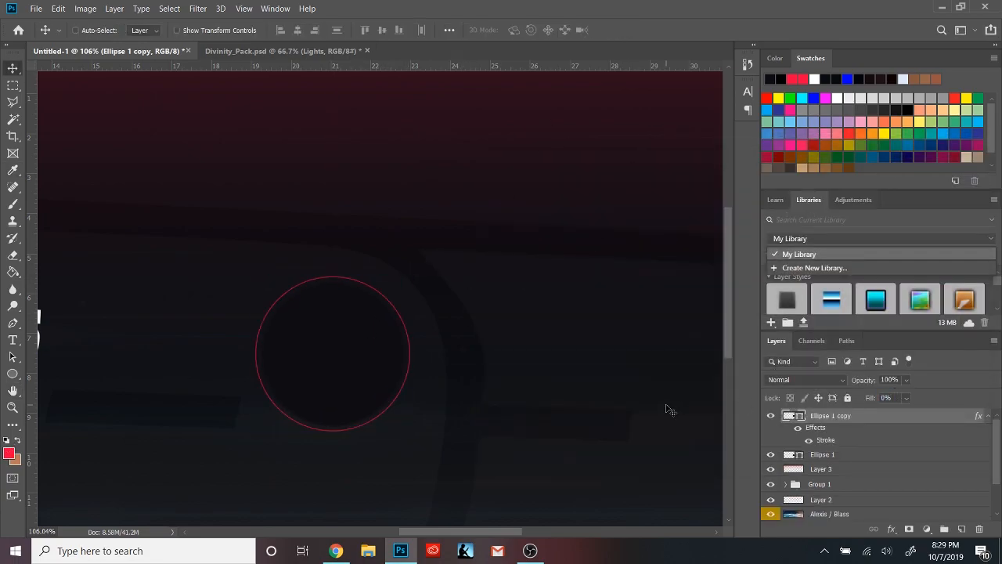
pyautogui.doubleClick(825, 438)
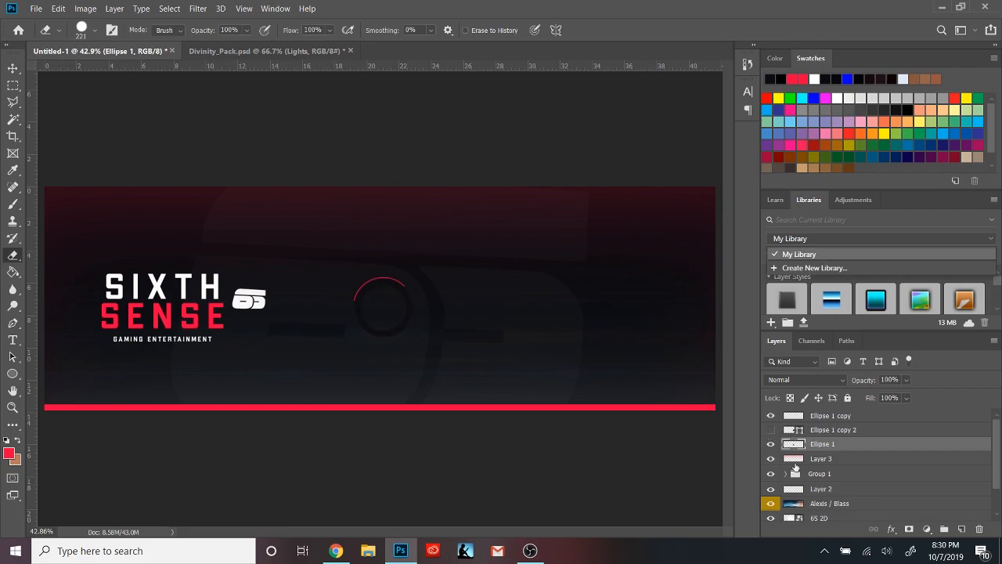
# Commit the bold red ring positioned over the S of SIXTH
pyautogui.click(13, 65)
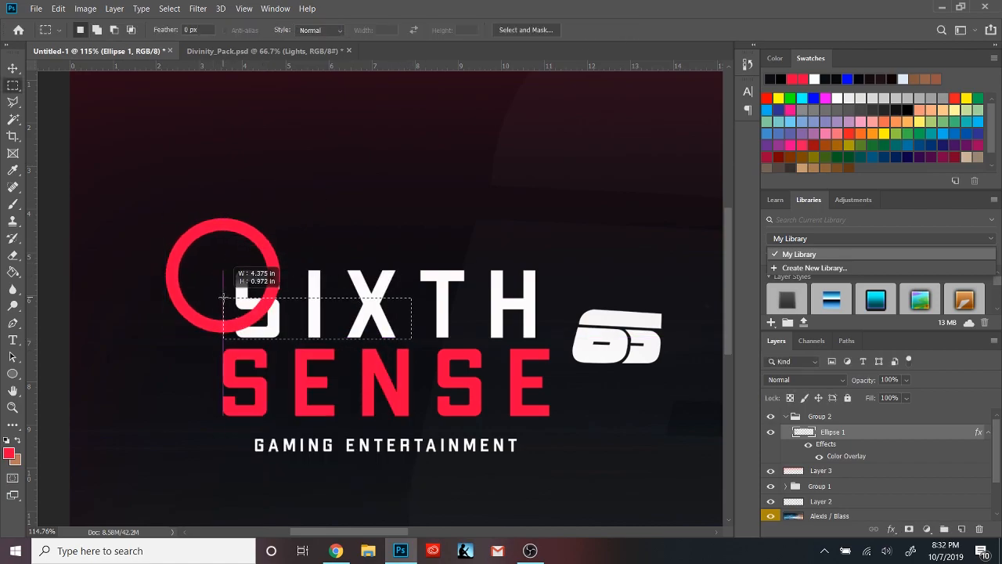
# Apply a red Outer Glow of size 25 to the Ellipse 1 ring near the S
pyautogui.moveTo(222, 298); pyautogui.dragTo(212, 263)
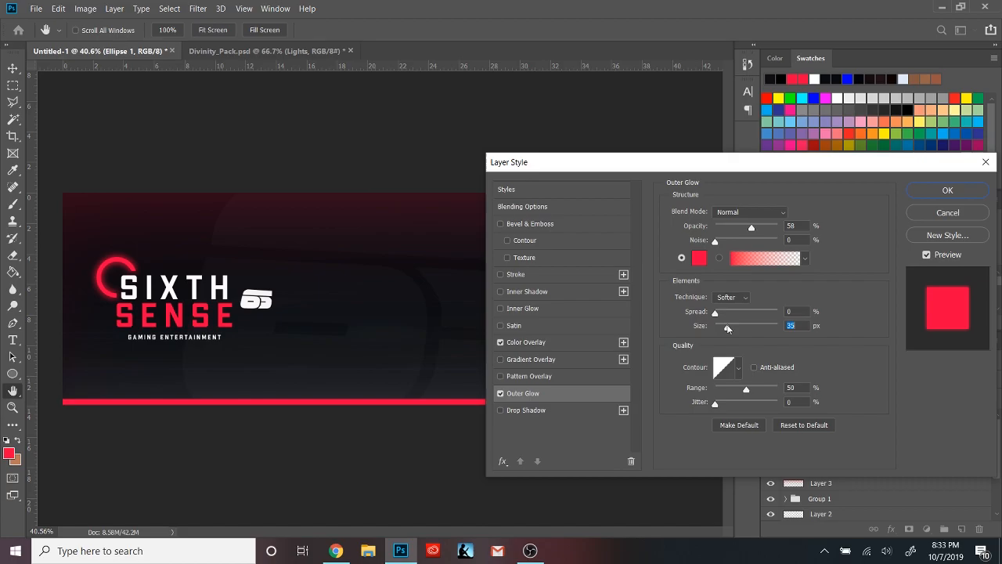
pyautogui.click(948, 191)
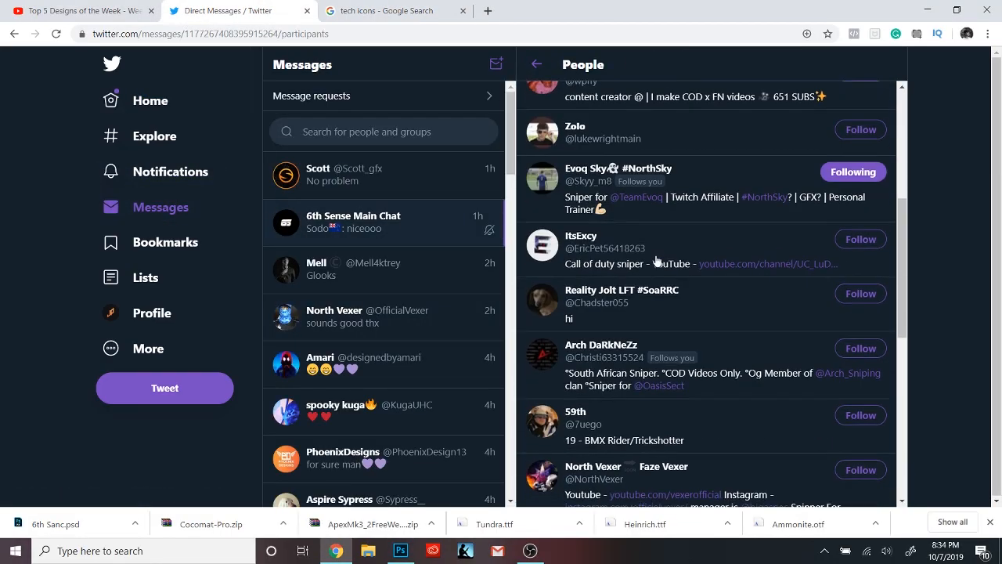
# Attach the banner image to a new message in Twitter's 6th Sense Main Chat
pyautogui.click(401, 551)
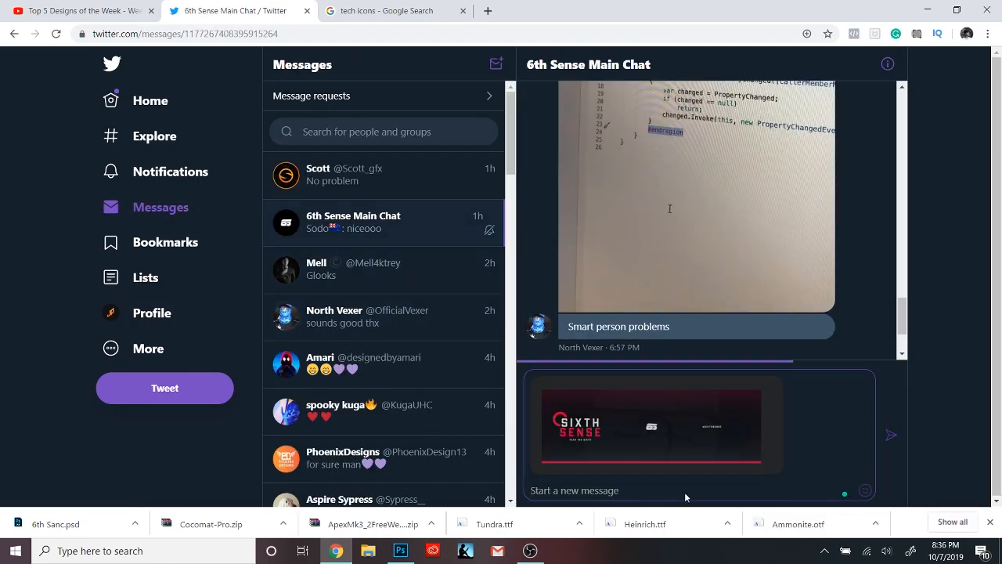
pyautogui.click(401, 551)
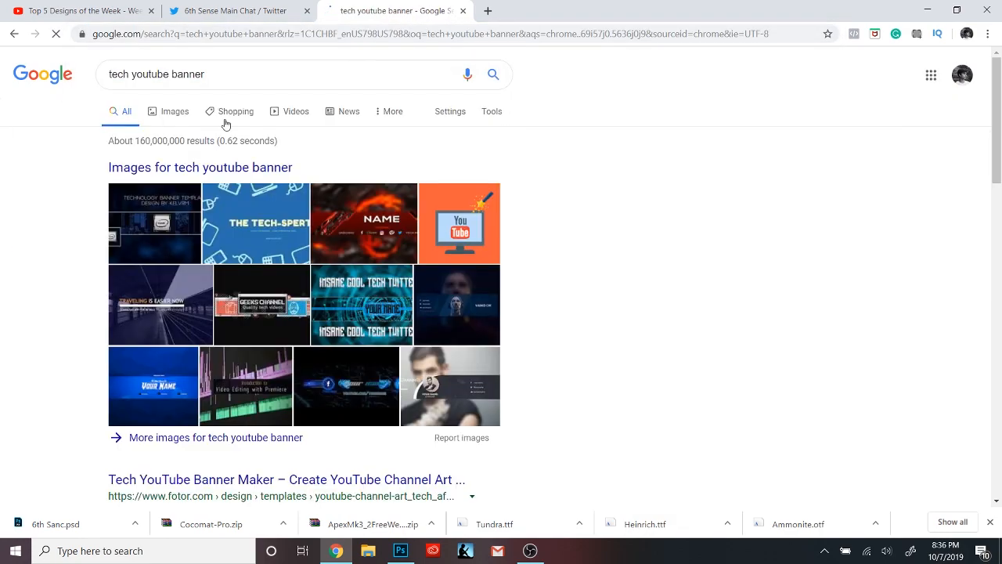
# Browse Google image results for tech Twitter headers and preview one banner design
pyautogui.click(175, 112)
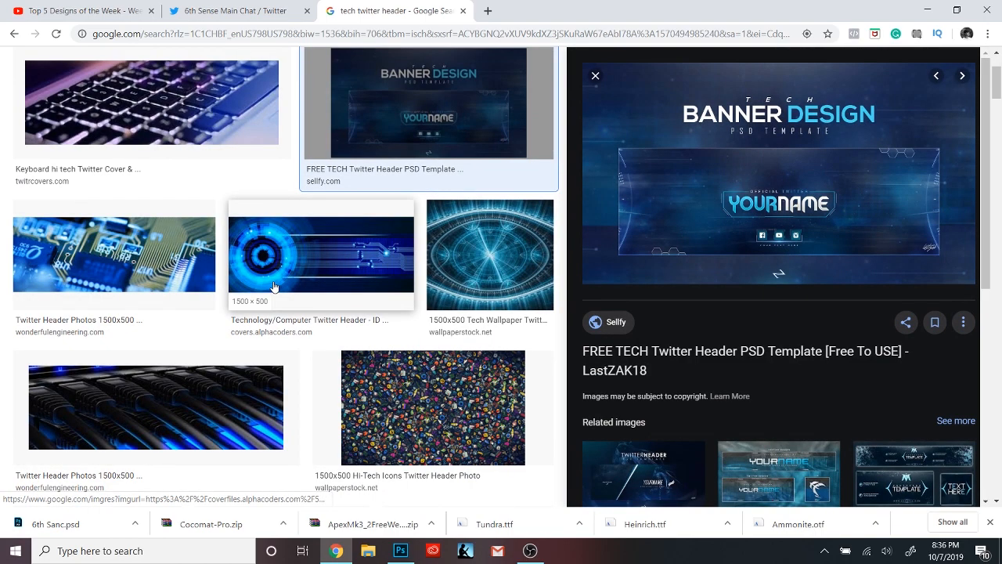
pyautogui.click(235, 10)
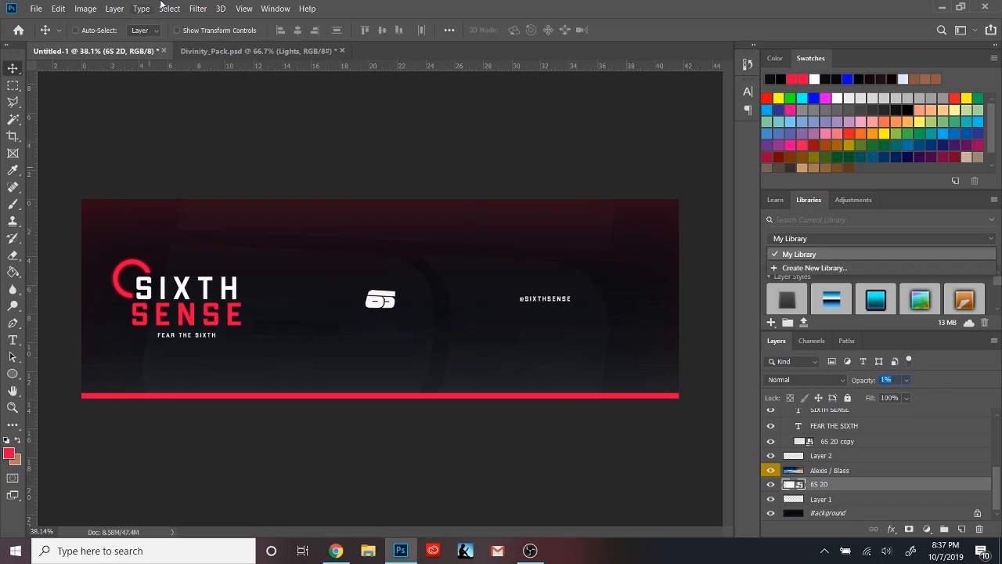
# Layer the silver texture over the background, trying Lighter Color and Screen blend modes
pyautogui.click(259, 50)
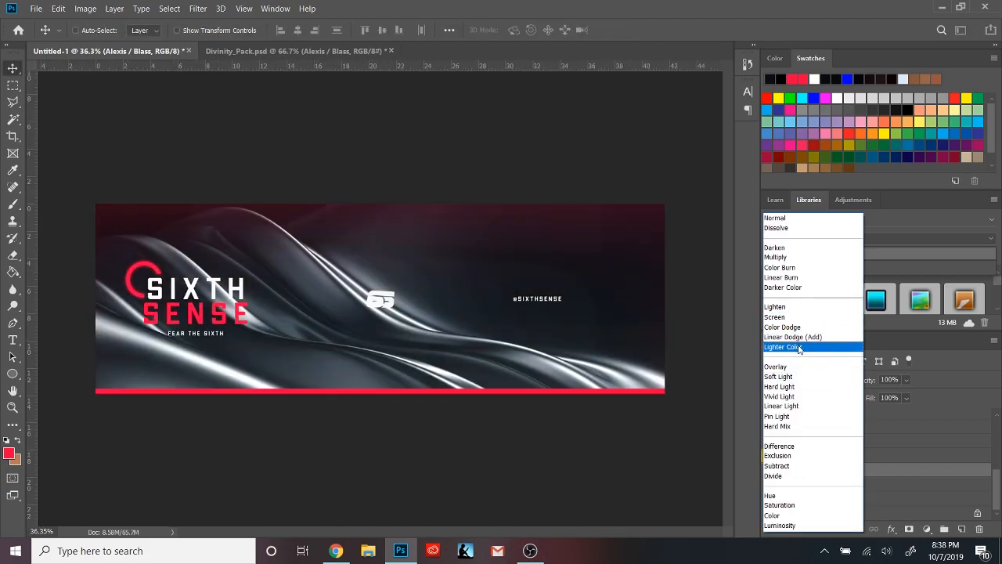
pyautogui.click(784, 348)
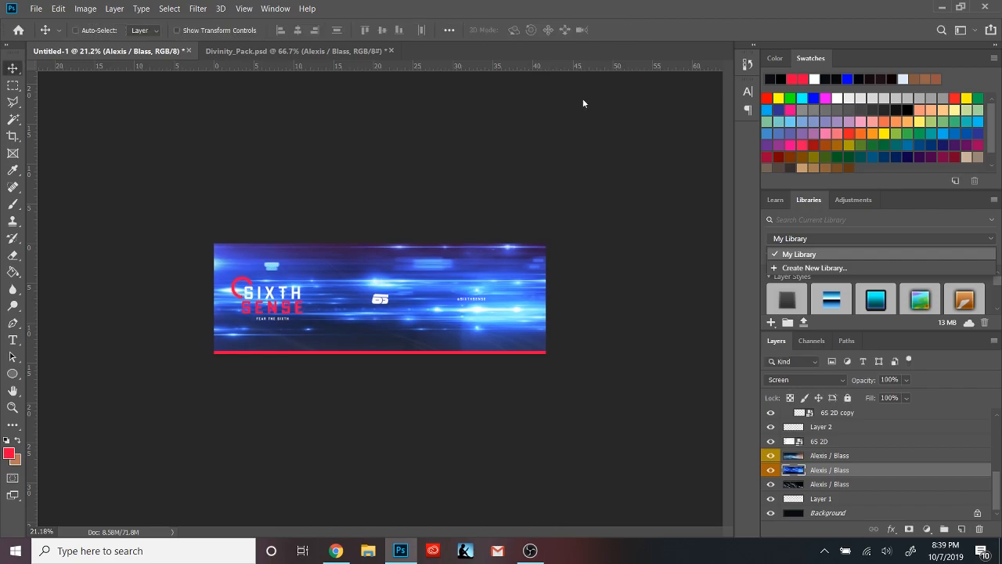
pyautogui.click(807, 381)
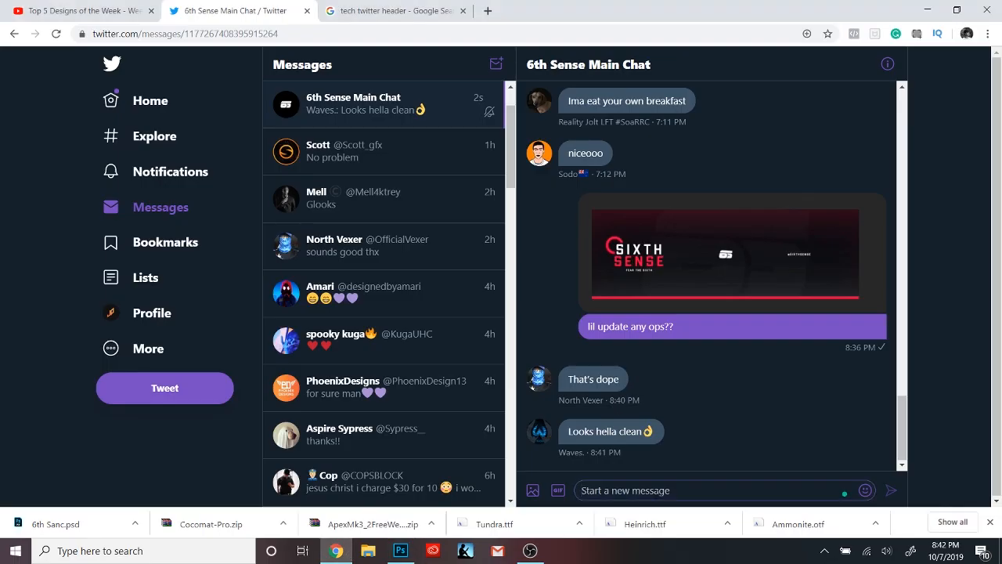
# Ask the 6th Sense chat what the YouTube handle will be, then send a thank-you
pyautogui.write('do you')
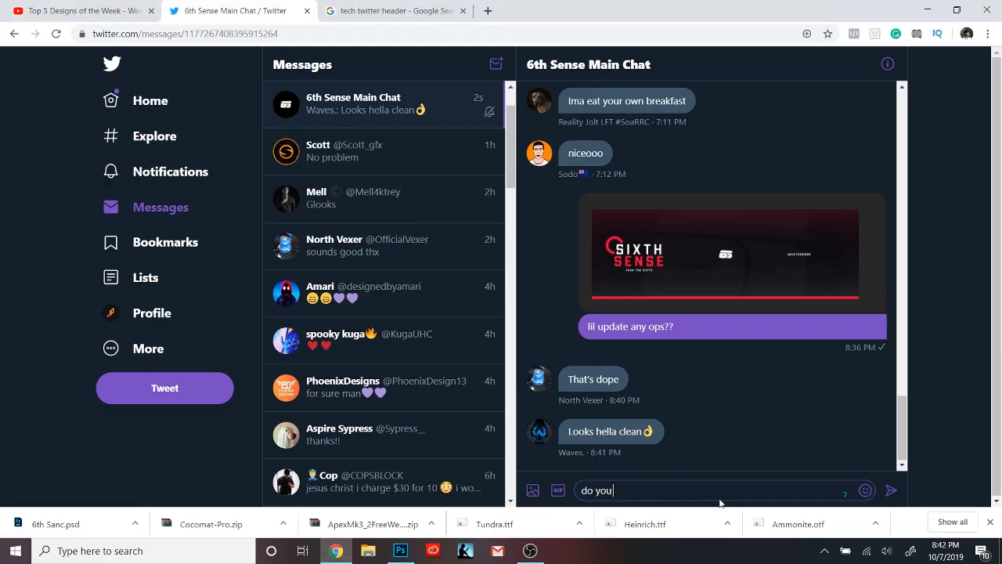
pyautogui.press('enter')
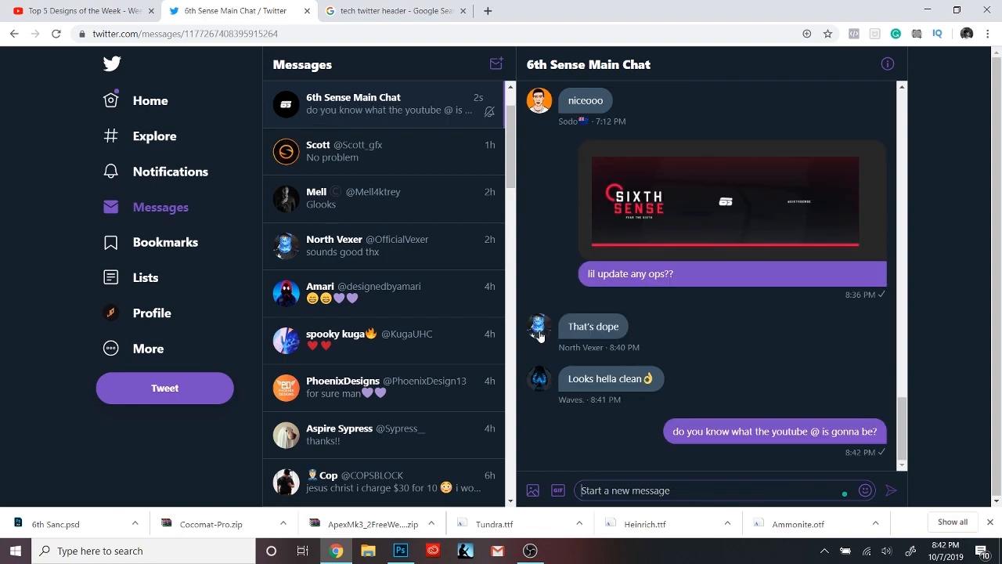
pyautogui.moveTo(880, 285)
pyautogui.write('appreciate it yall 💜 💜')
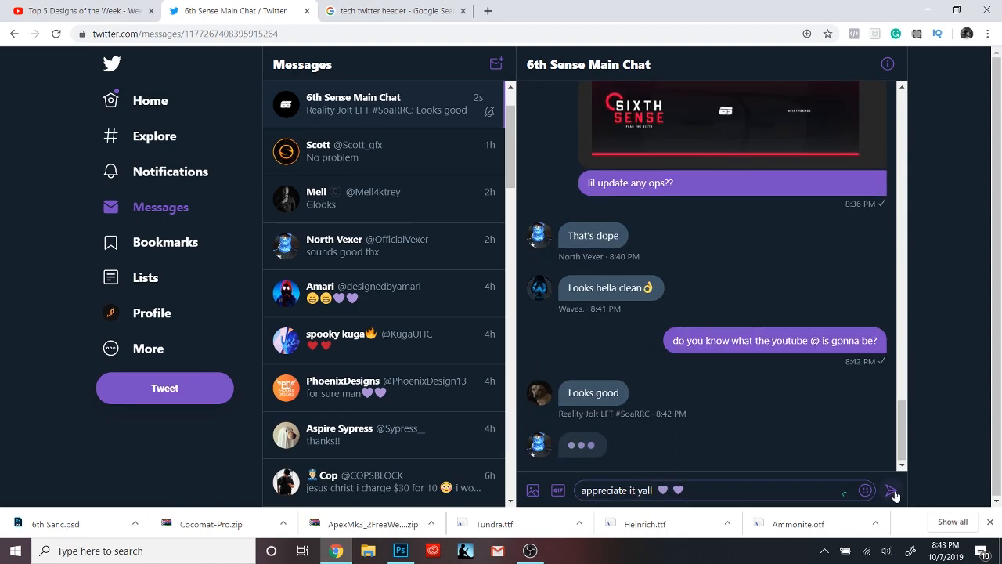
pyautogui.click(401, 551)
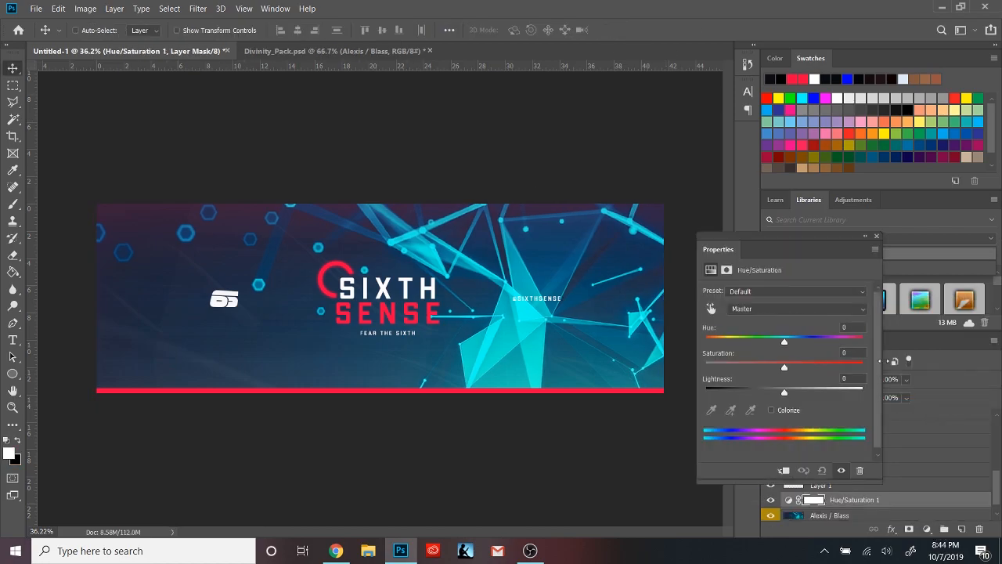
# Centre the SIXTH SENSE title group and place a Divinity pack texture at size
pyautogui.moveTo(783, 341); pyautogui.dragTo(850, 341)
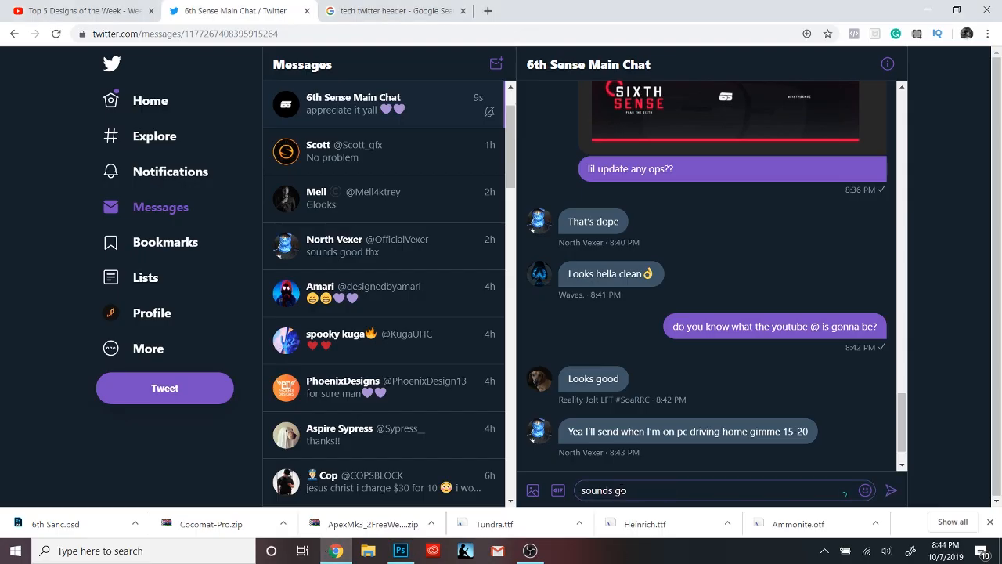
pyautogui.click(401, 551)
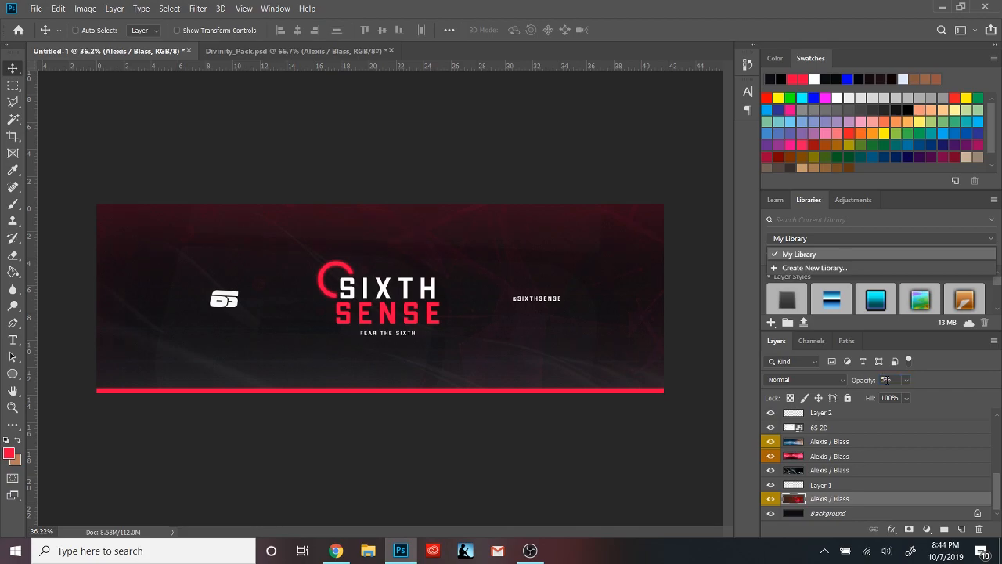
pyautogui.click(295, 50)
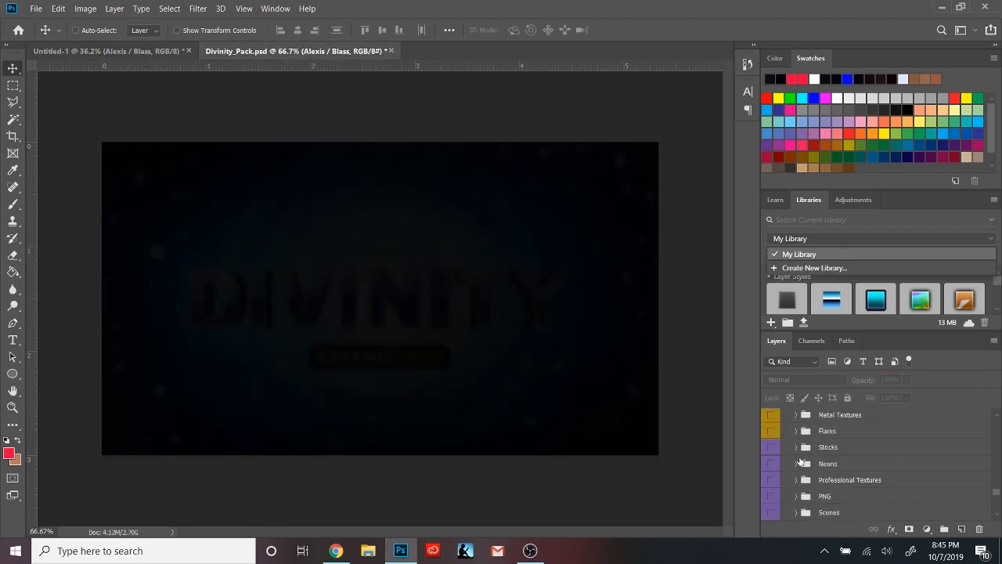
pyautogui.click(795, 446)
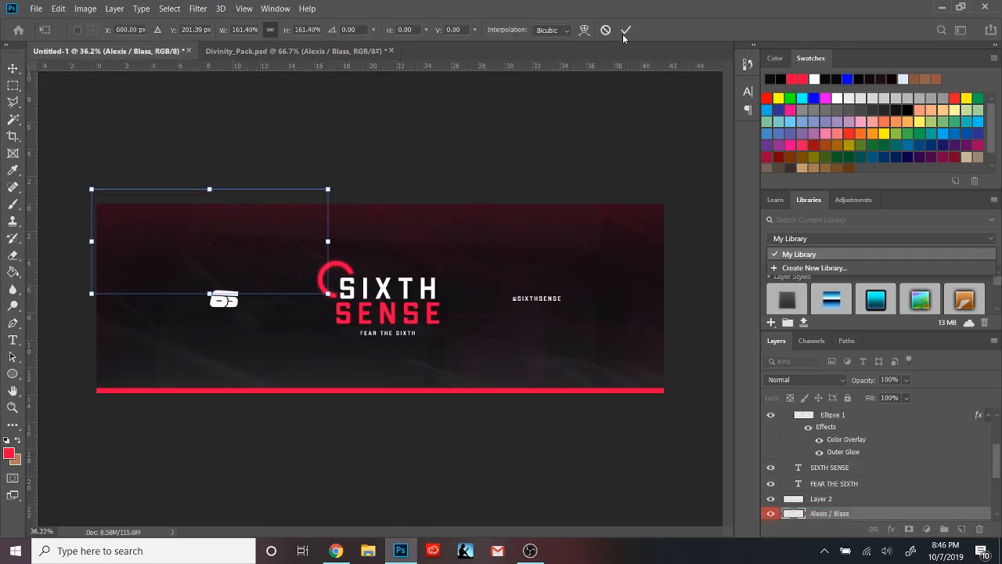
pyautogui.click(626, 29)
pyautogui.write('think this is gonna be the final banner and then once you send the youtube ill')
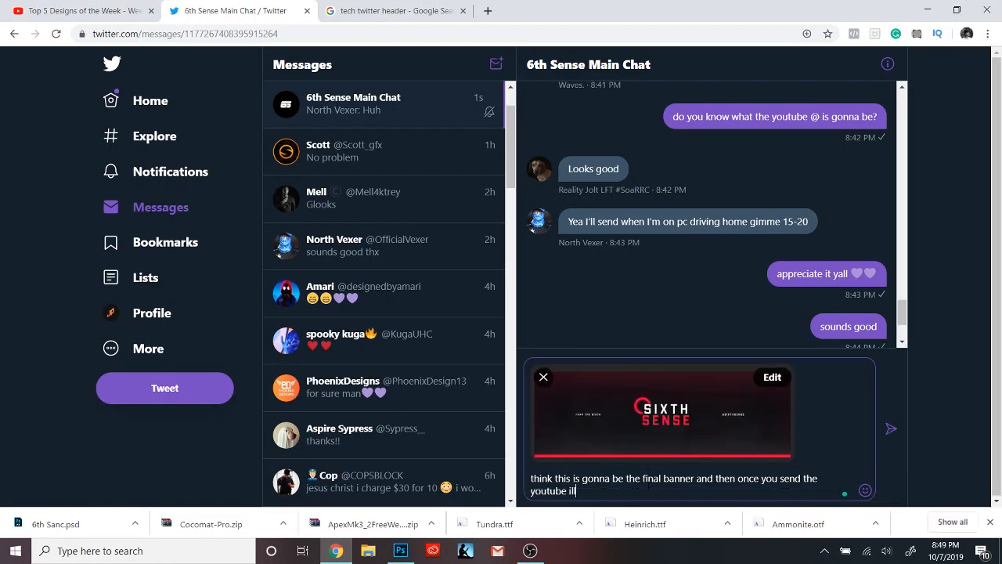
# Send the banner preview to the group chat and return to the design
pyautogui.click(889, 430)
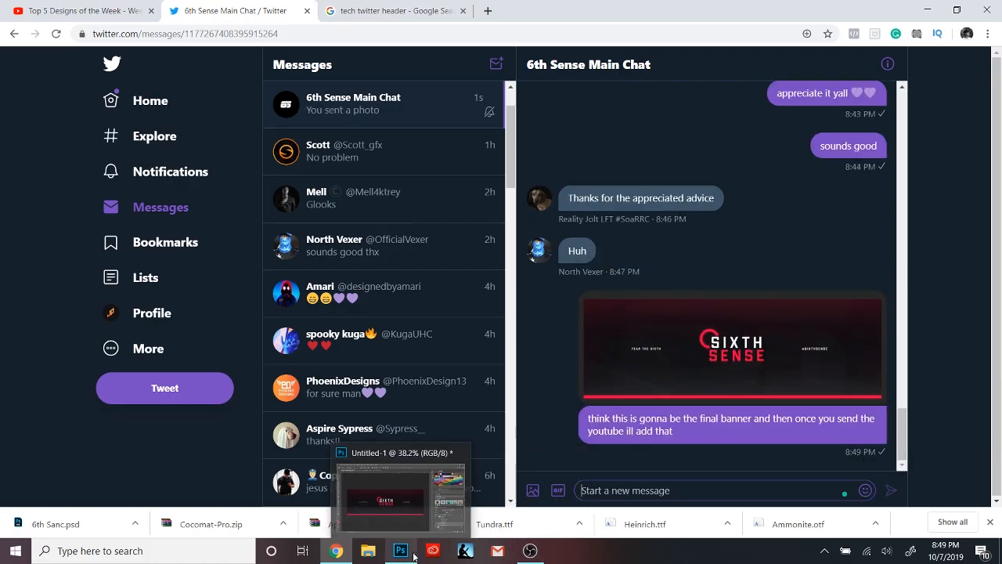
pyautogui.click(401, 551)
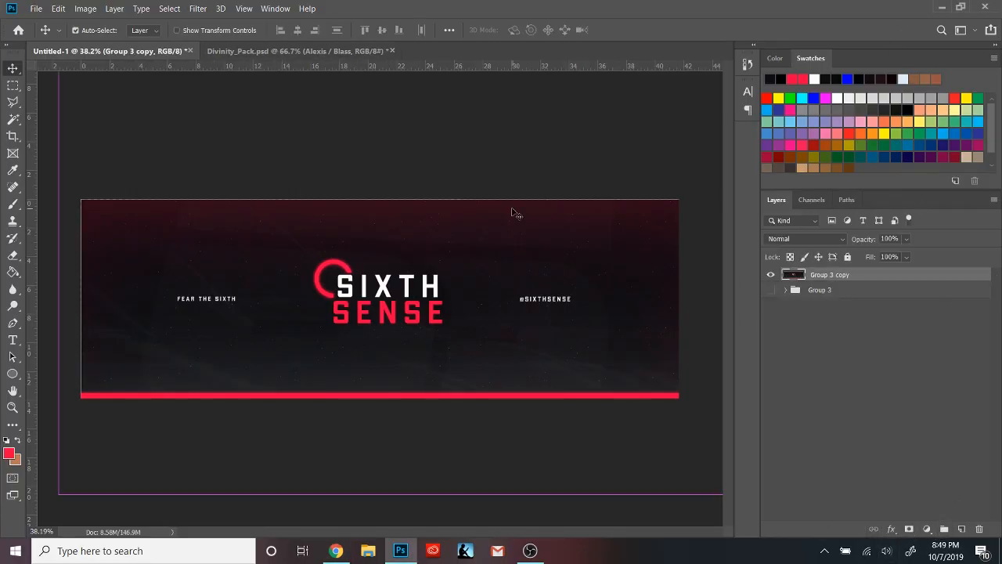
# Apply a Magic Bullet Looks lens effect with chromatic aberration to the merged banner copy
pyautogui.click(198, 9)
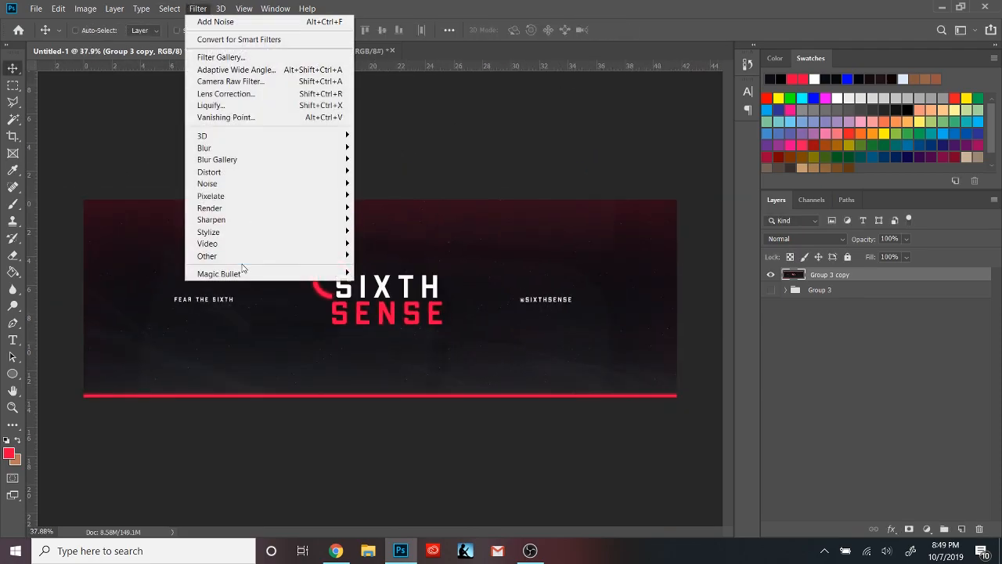
pyautogui.click(219, 272)
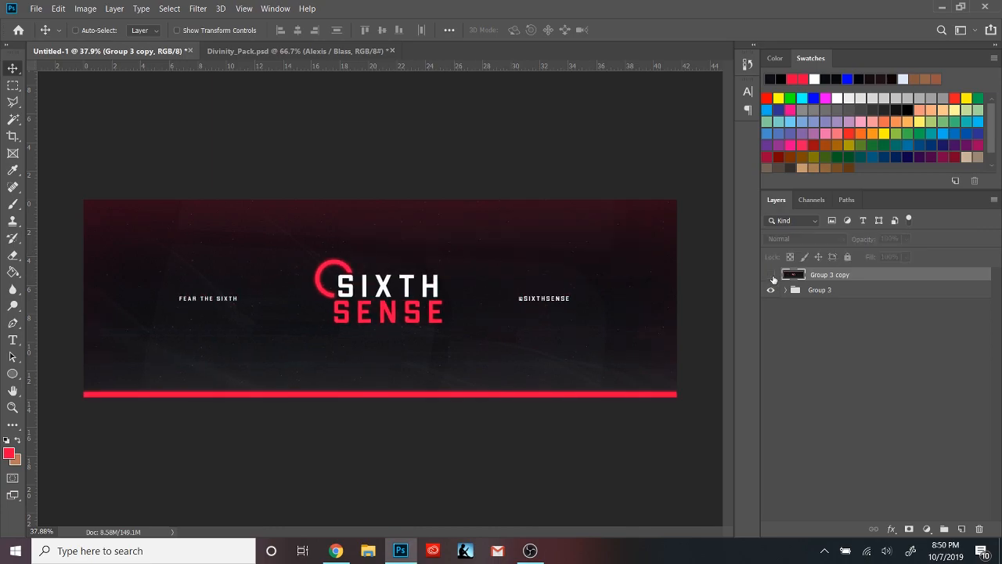
pyautogui.click(770, 275)
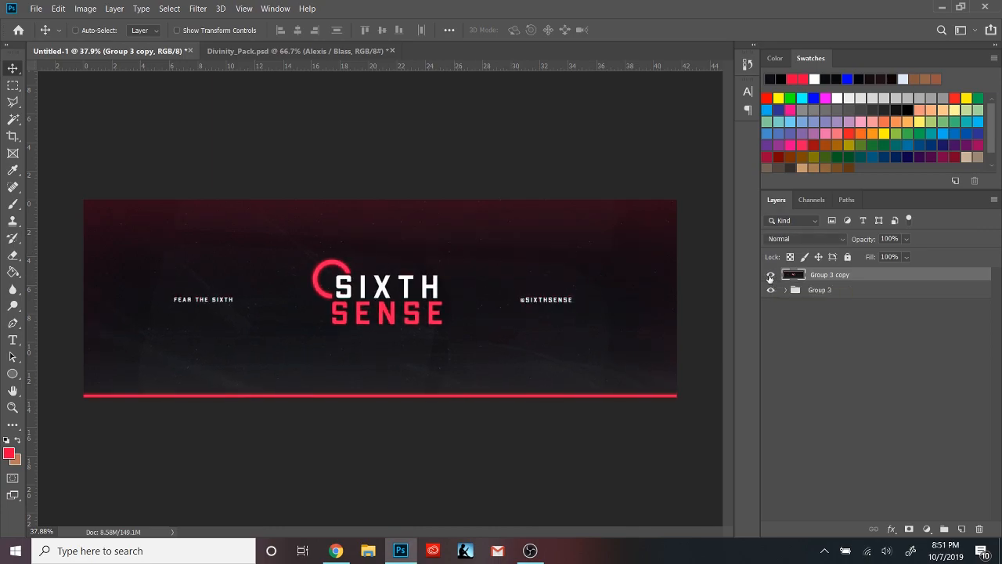
pyautogui.click(197, 10)
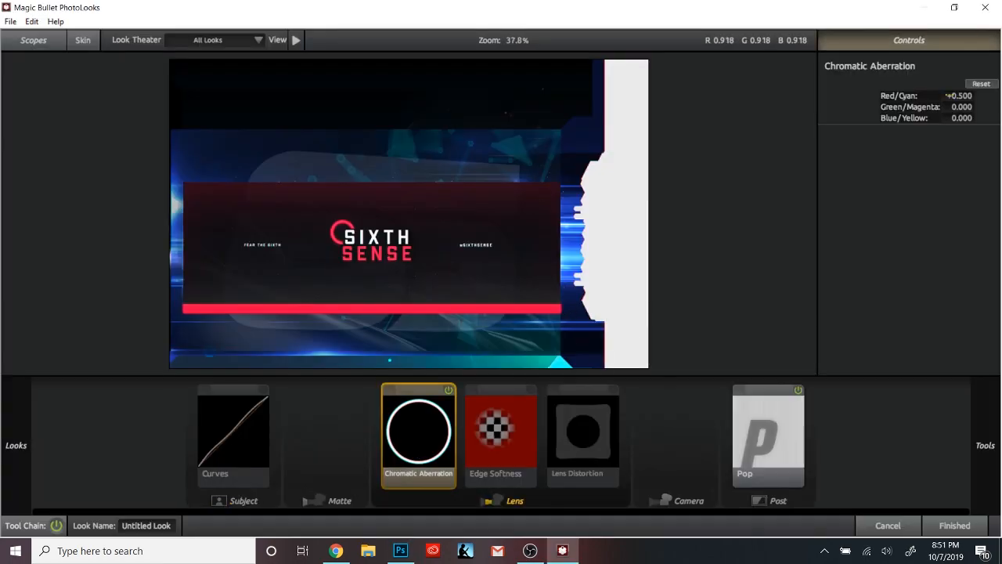
pyautogui.moveTo(958, 96); pyautogui.dragTo(994, 95)
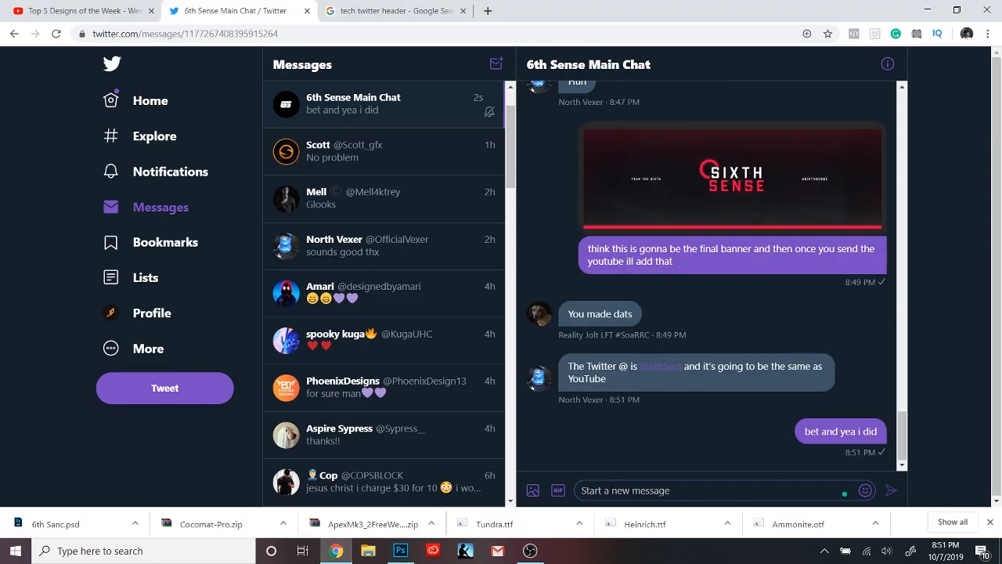
# Hide the merged copy and expand the original layer group to compare
pyautogui.click(401, 551)
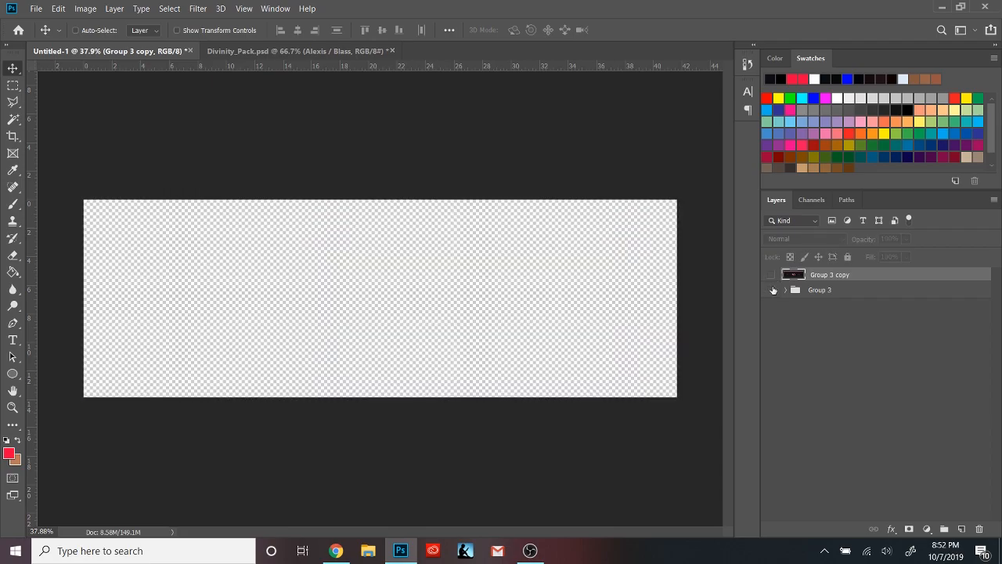
pyautogui.click(786, 289)
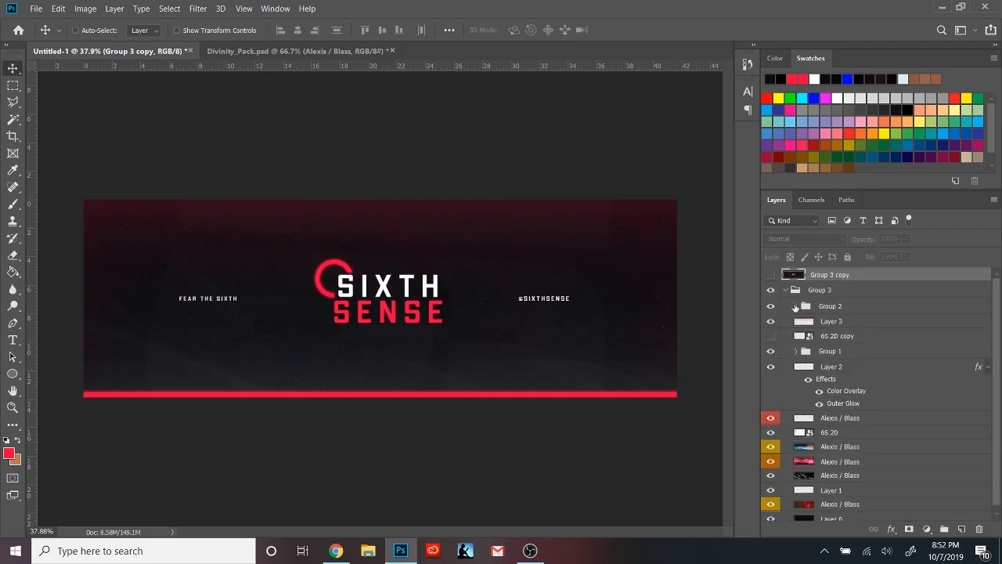